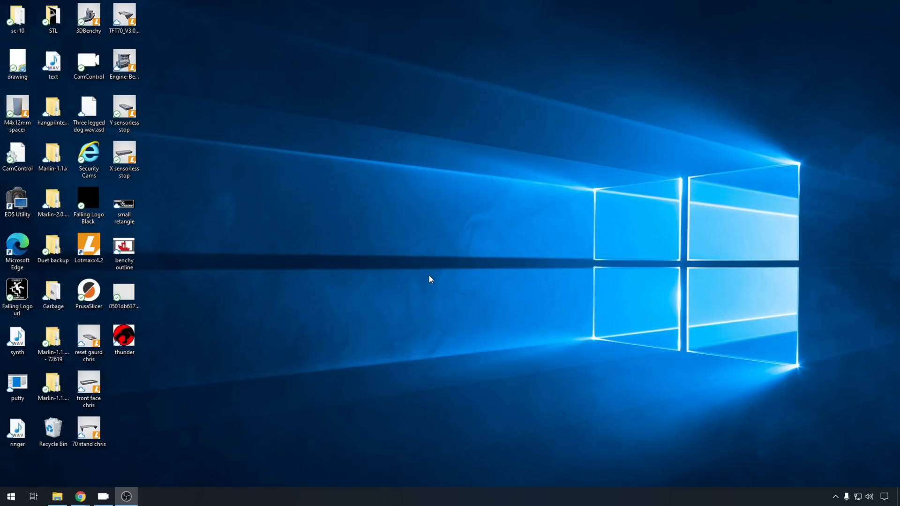
mouse_move(408, 367)
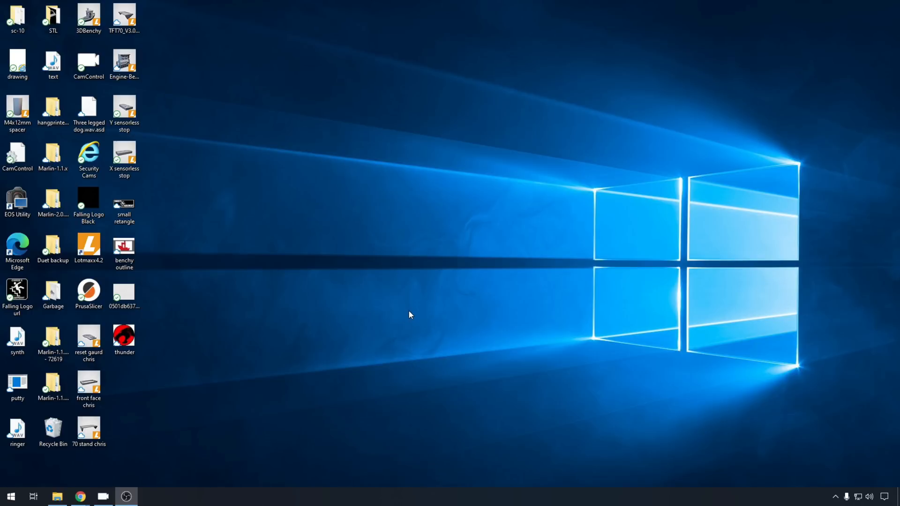
mouse_move(10, 496)
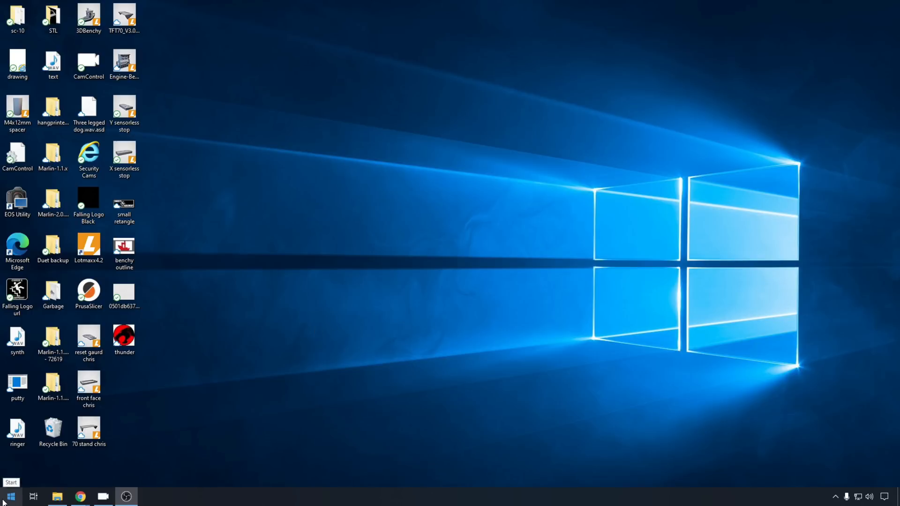
- Find YAT (Yet Another Terminal) by searching 'yat' in the Start menu
click(10, 496)
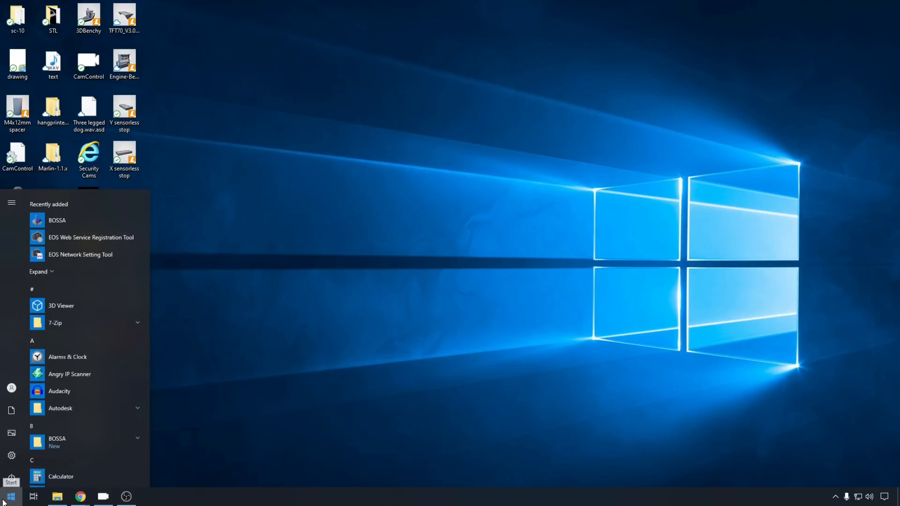
text(yat)
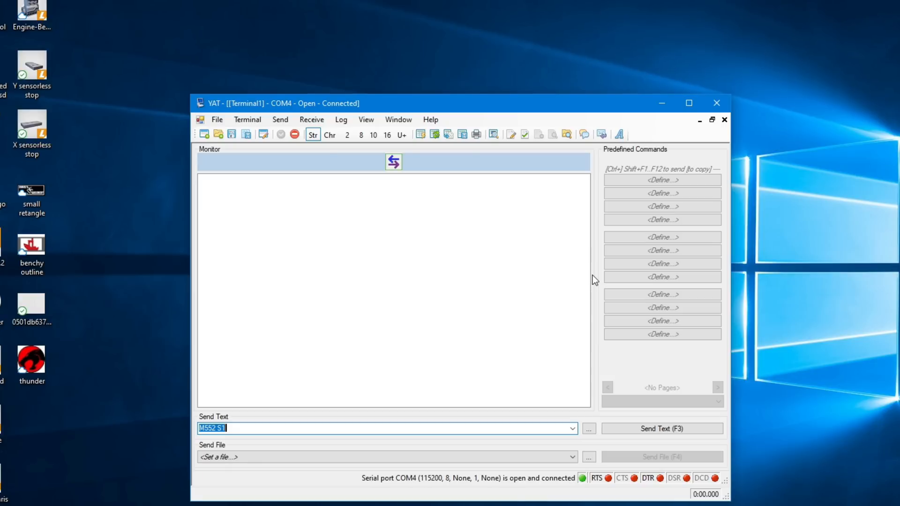
- Send M114 in YAT to get the position report with all axes at 0.000
click(688, 103)
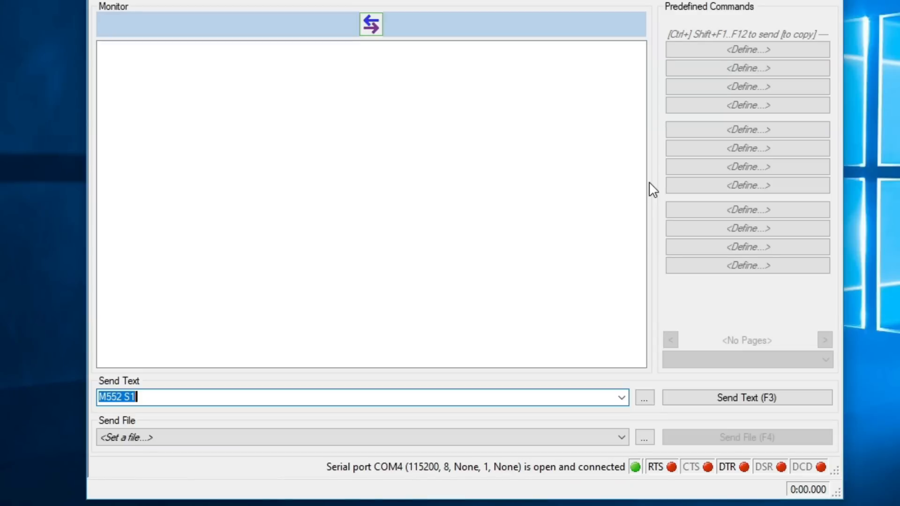
mouse_move(537, 495)
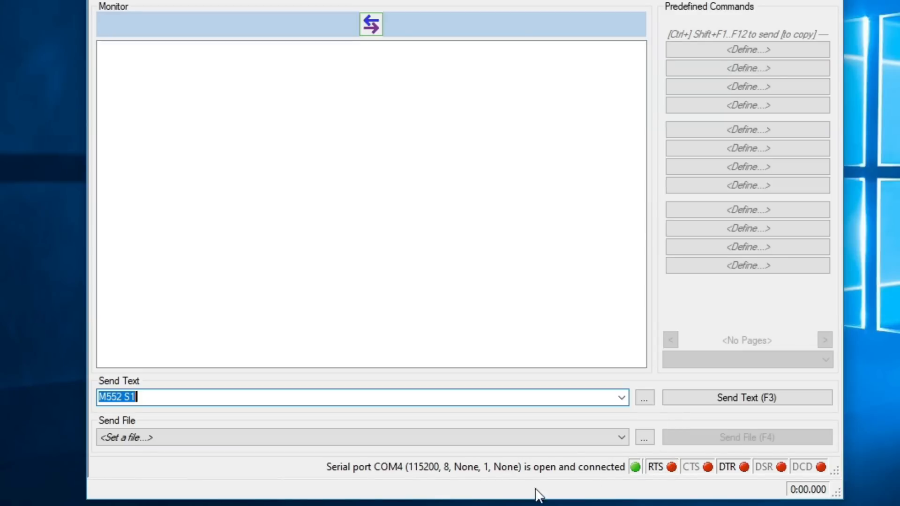
mouse_move(320, 473)
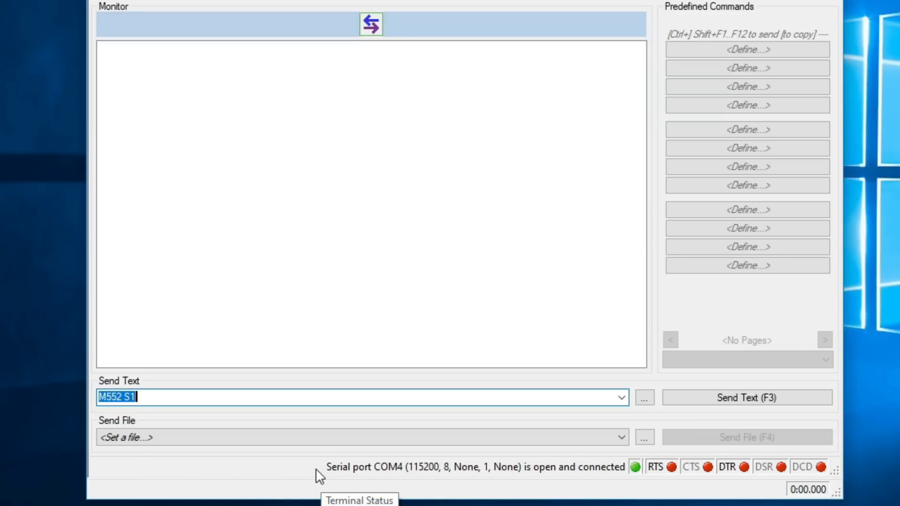
mouse_move(417, 478)
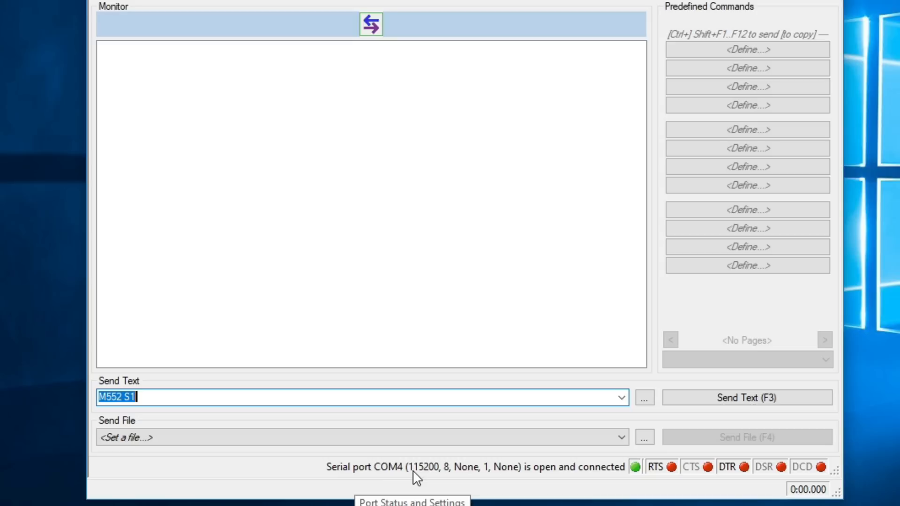
mouse_move(548, 477)
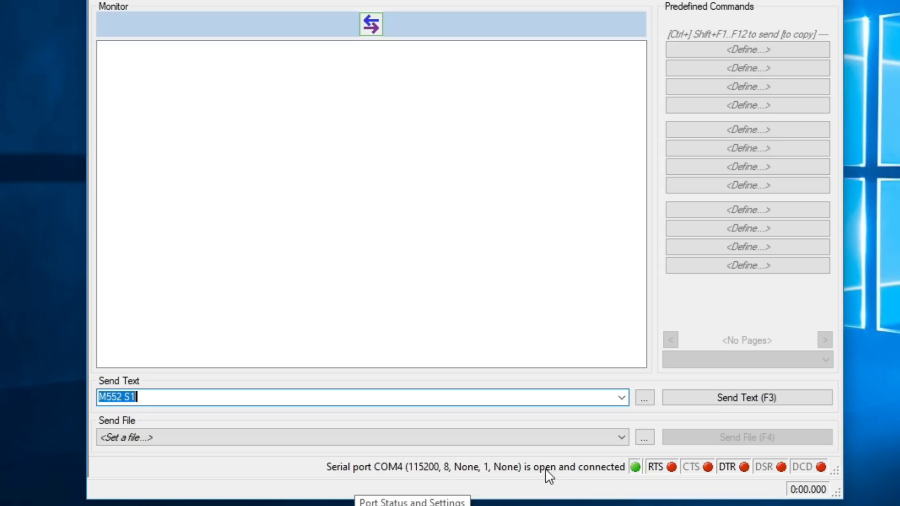
text(m114)
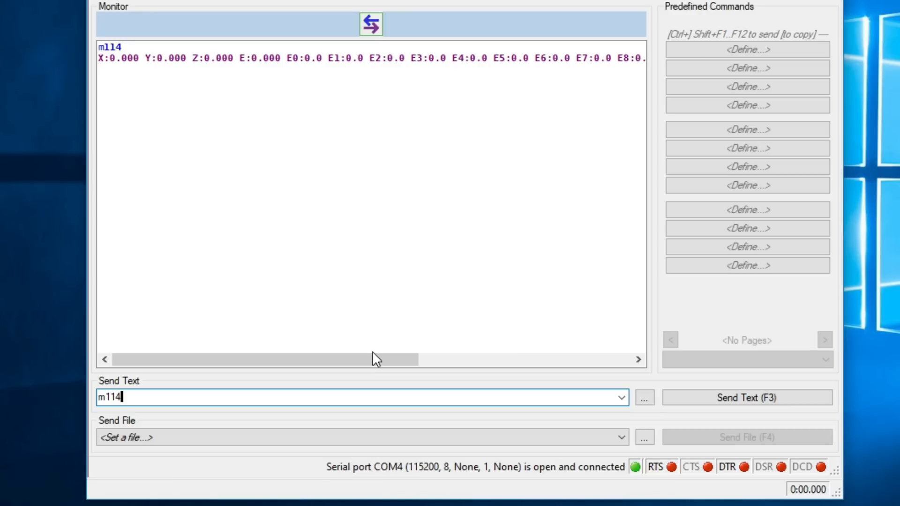
mouse_move(513, 59)
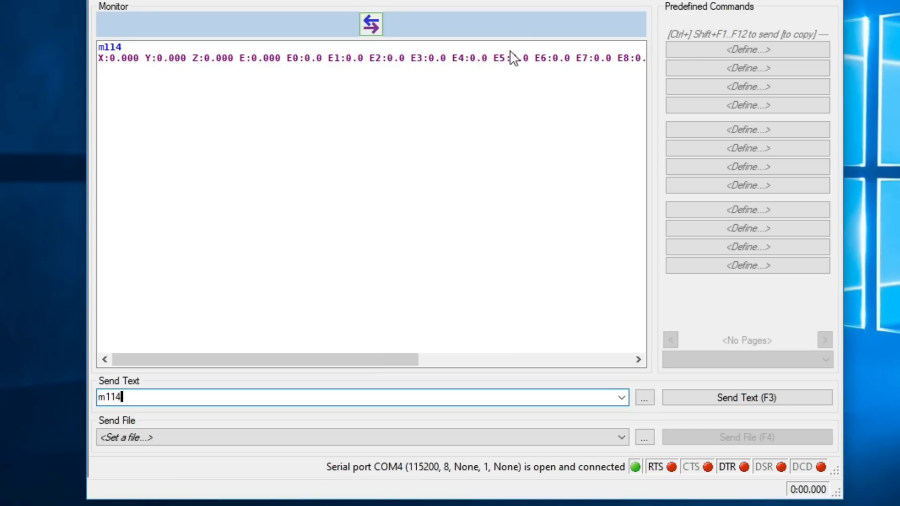
mouse_move(461, 346)
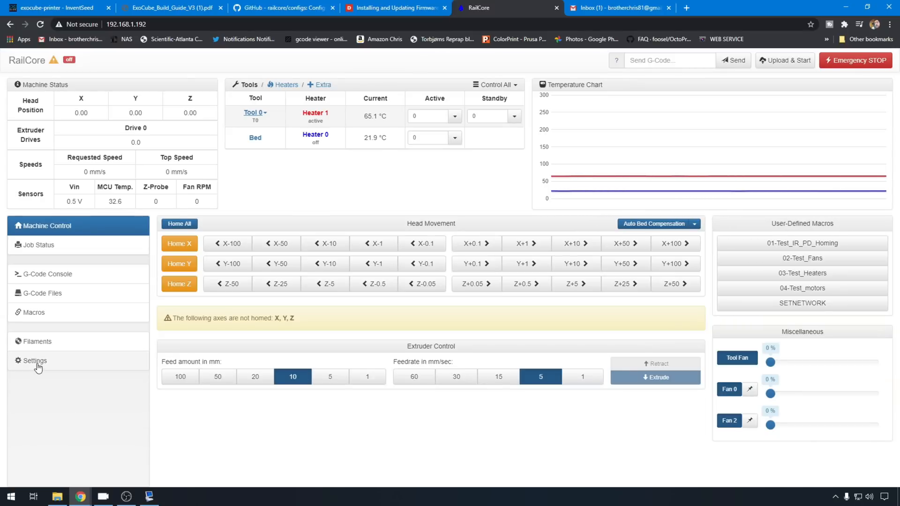
- Select all files in Settings > System Editor and download them as a ZIP
click(33, 361)
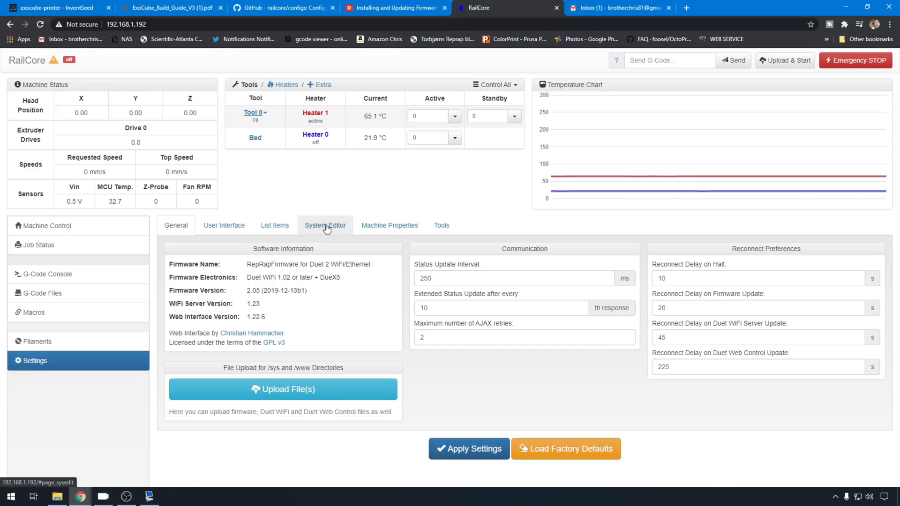
click(325, 225)
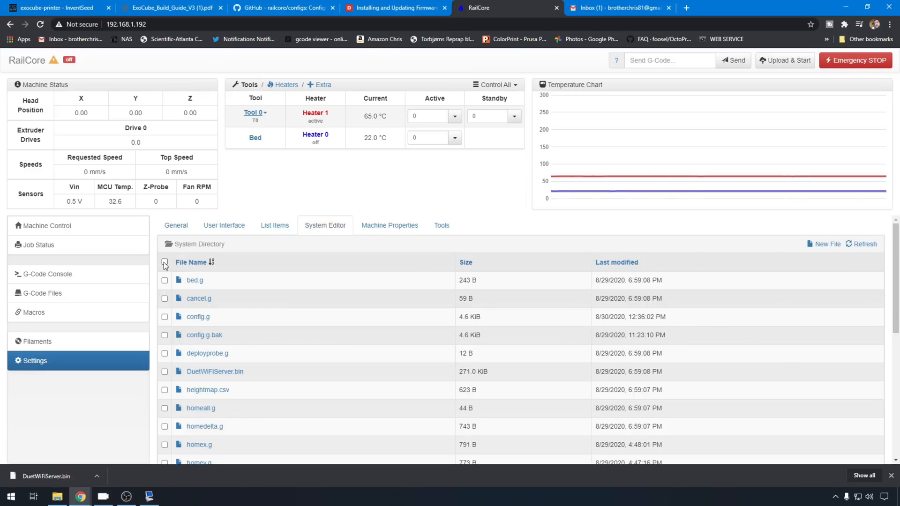
click(164, 263)
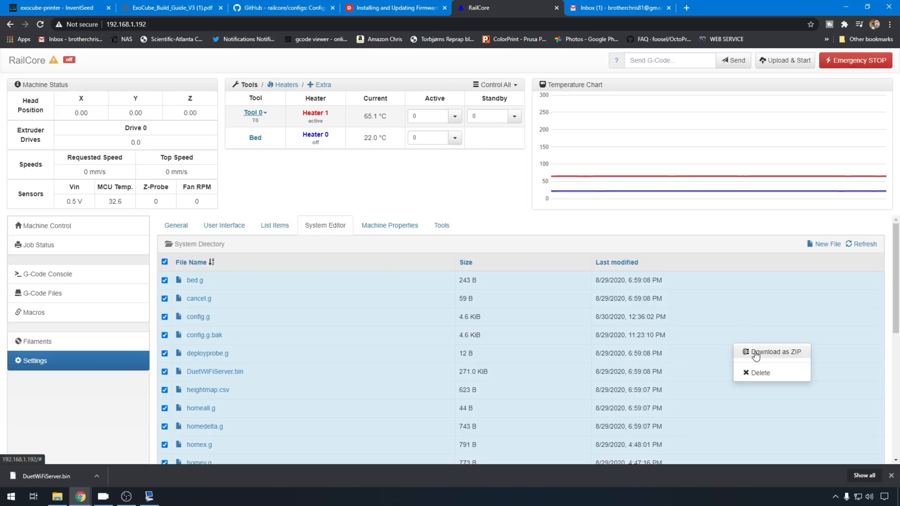
click(775, 352)
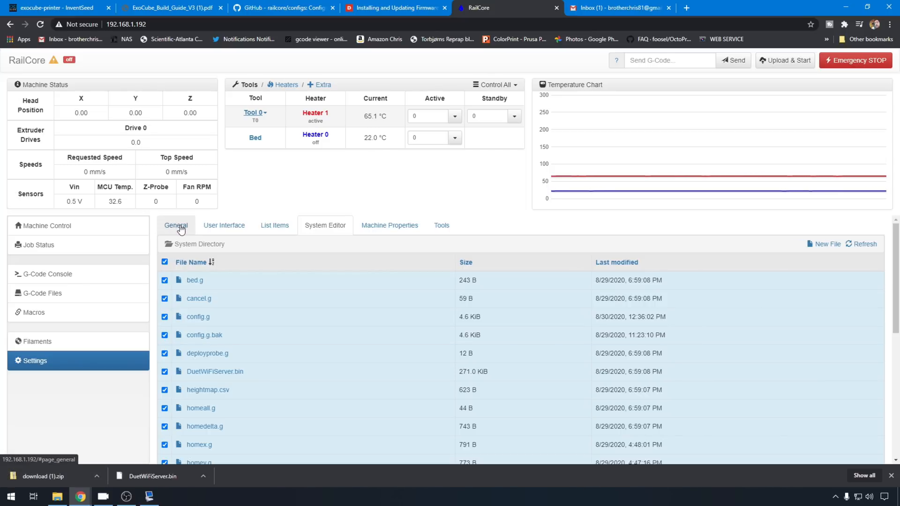
- Show the General settings page listing Firmware Version 2.05
click(176, 225)
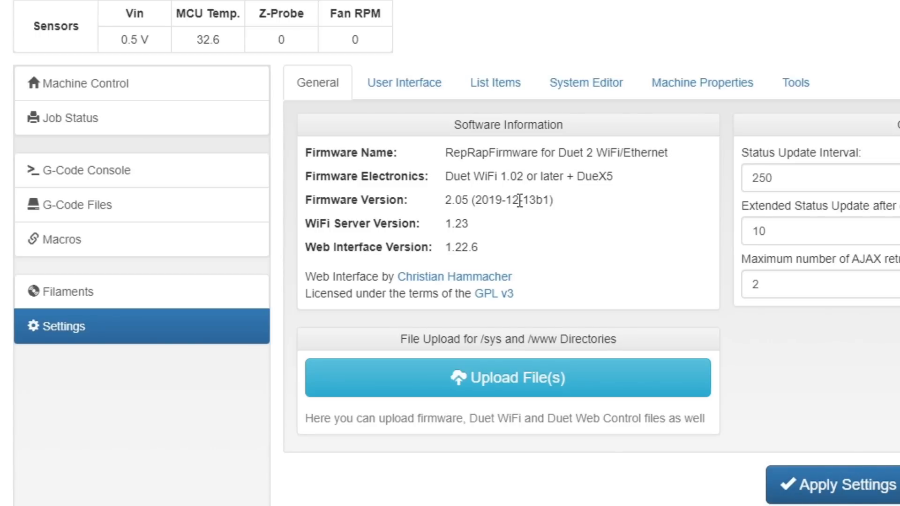
scroll(up, 3)
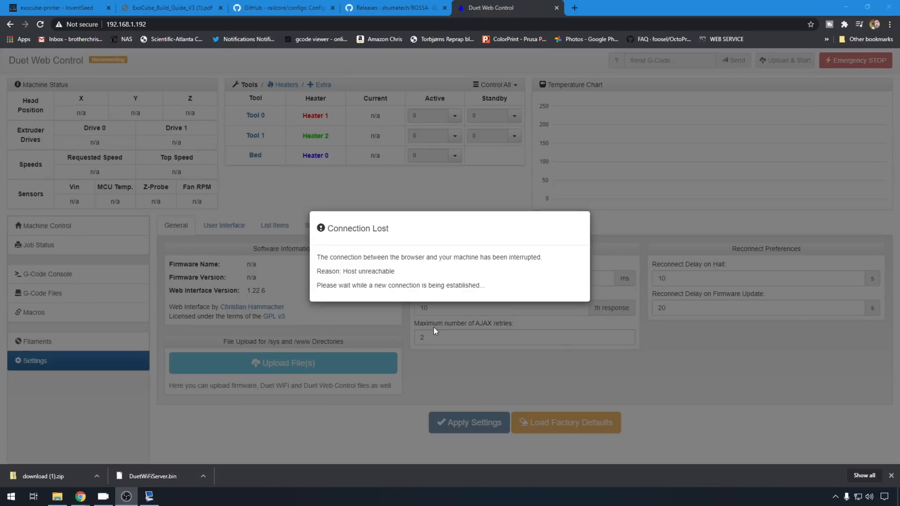
- Switch to the 'Releases · shumatech/BOSSA' browser tab
click(395, 7)
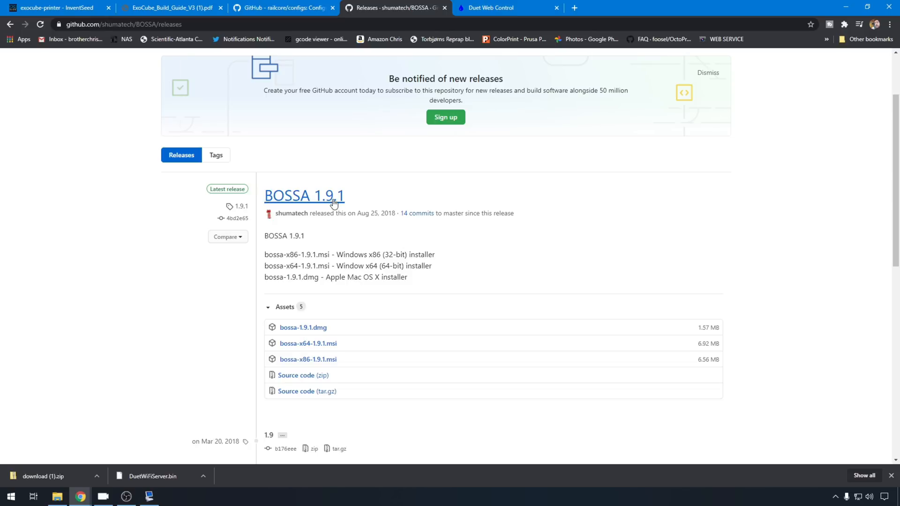
mouse_move(381, 295)
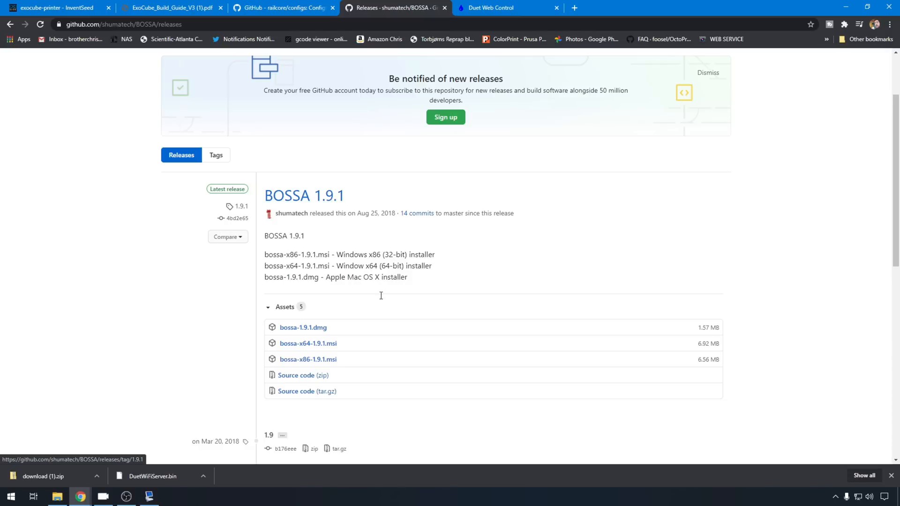
mouse_move(308, 344)
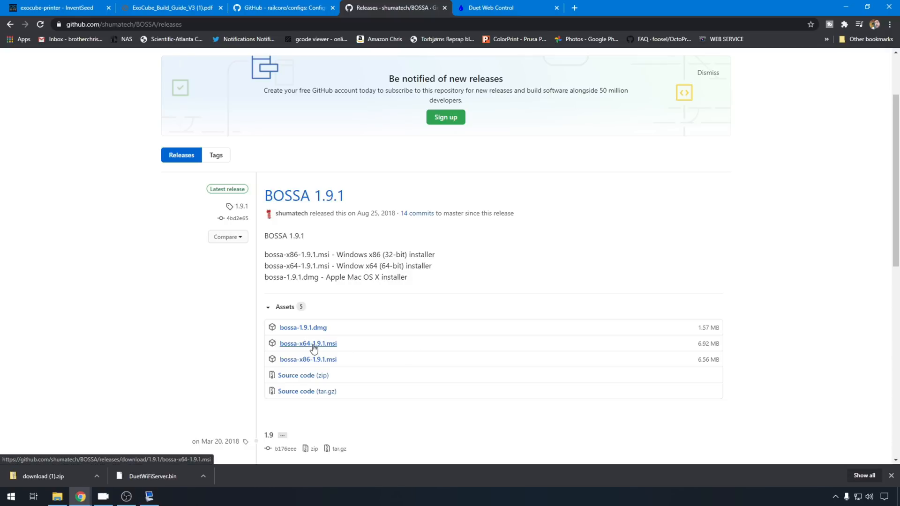
- Run bossa-x64-1.9.1.msi and finish the BOSSA setup wizard
click(308, 343)
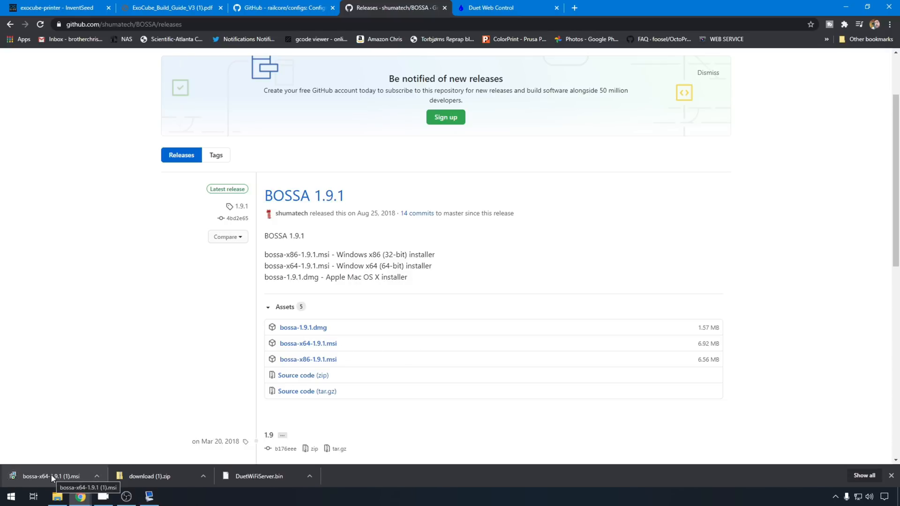
click(52, 476)
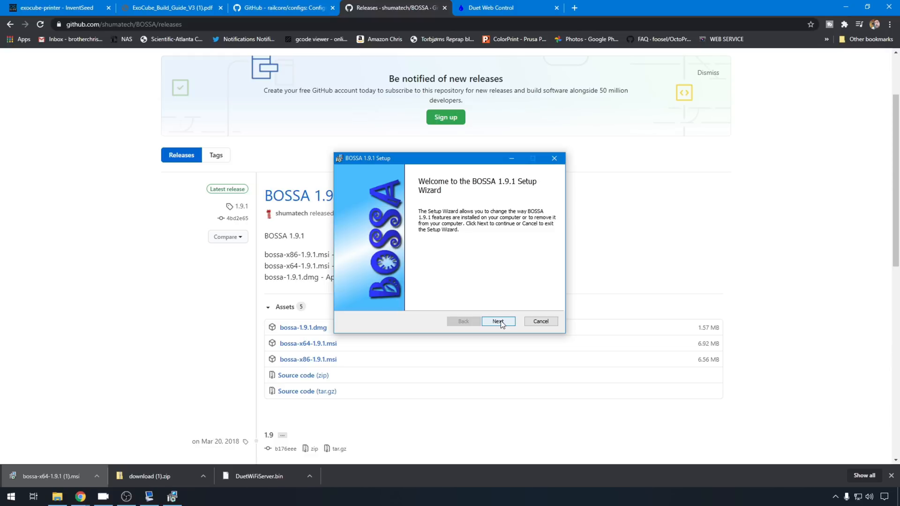
click(497, 321)
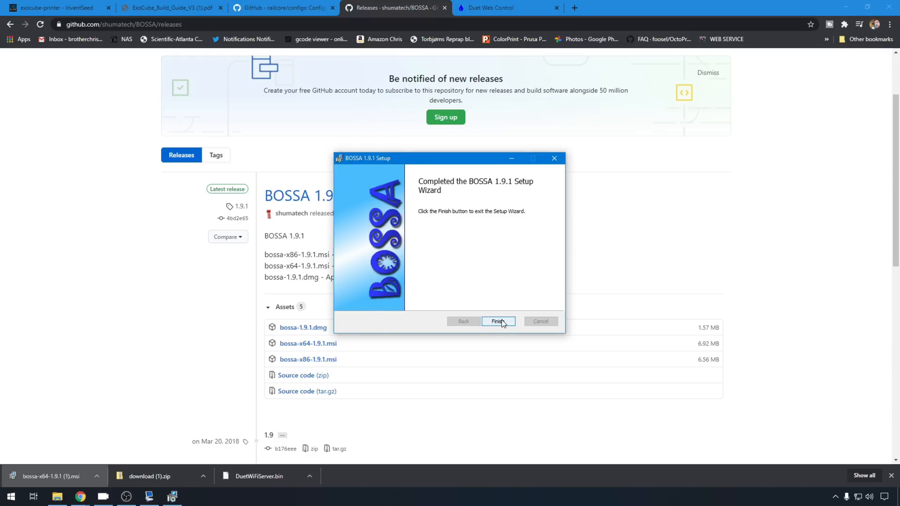
click(497, 321)
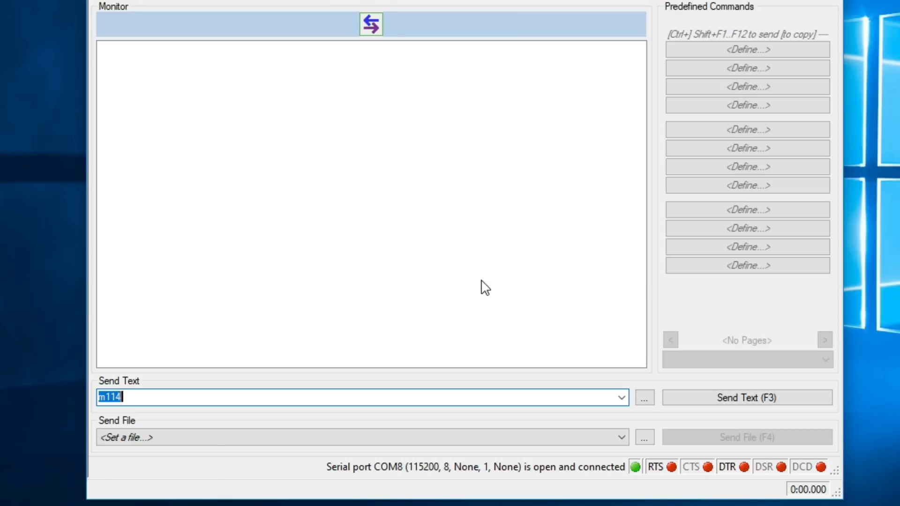
mouse_move(472, 347)
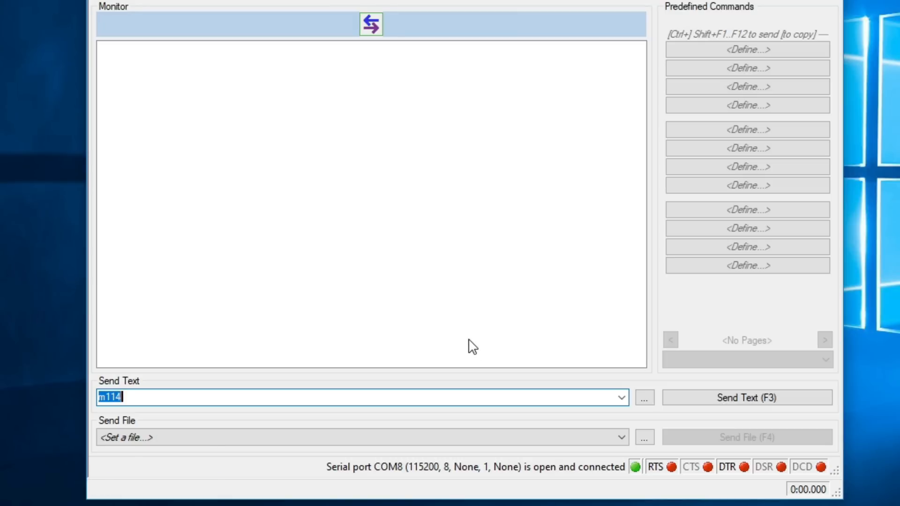
mouse_move(444, 492)
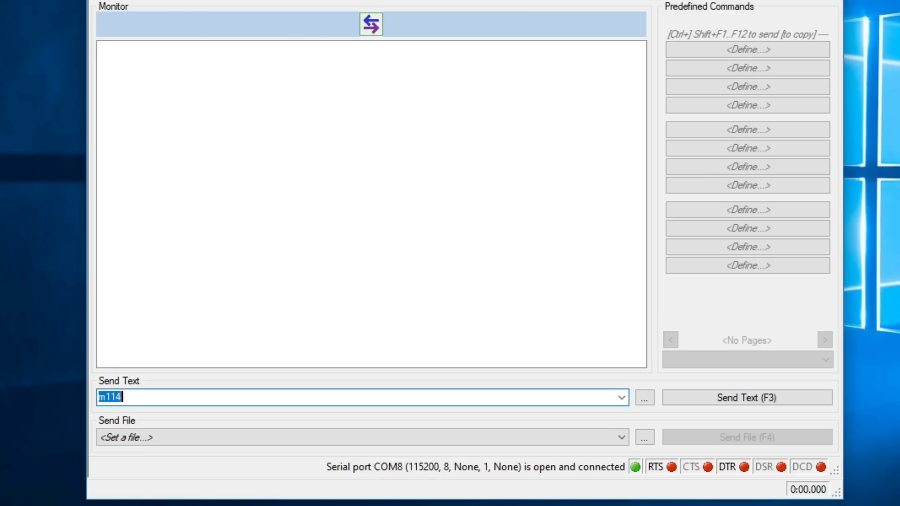
mouse_move(243, 265)
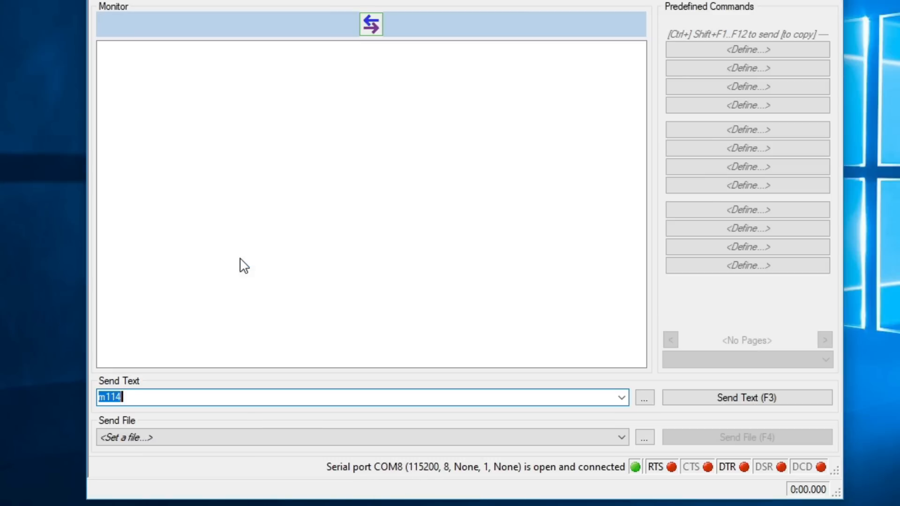
- Open YAT's Terminal Settings showing COM8 (Bossa Program Port) at 115200 baud
click(371, 24)
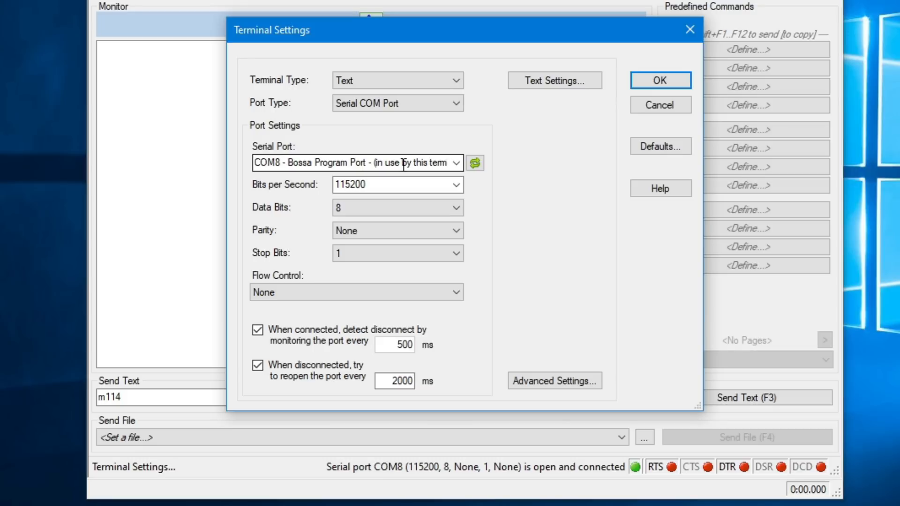
- Cancel the Terminal Settings dialog and close the YAT window
click(659, 80)
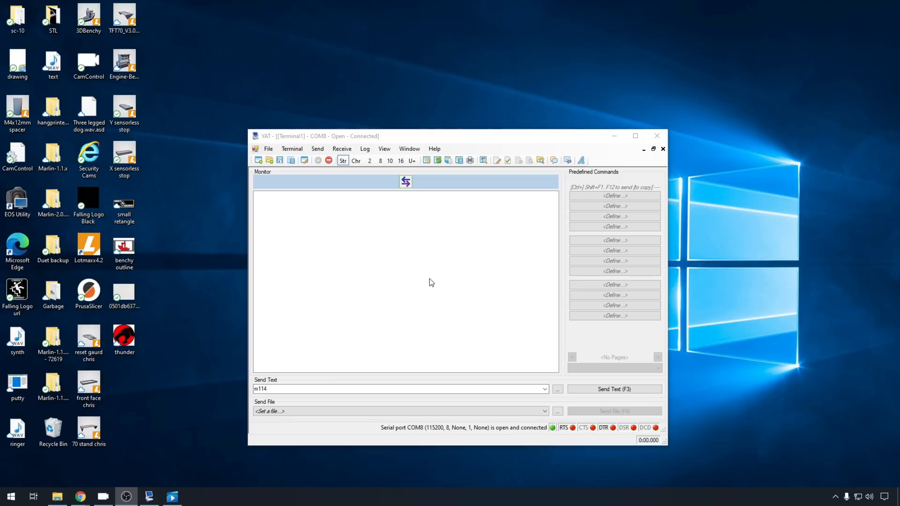
mouse_move(657, 136)
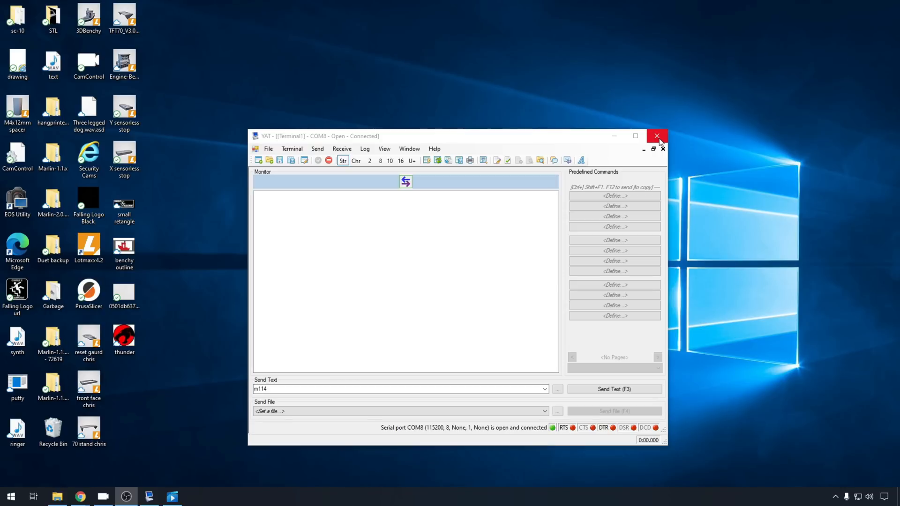
click(658, 136)
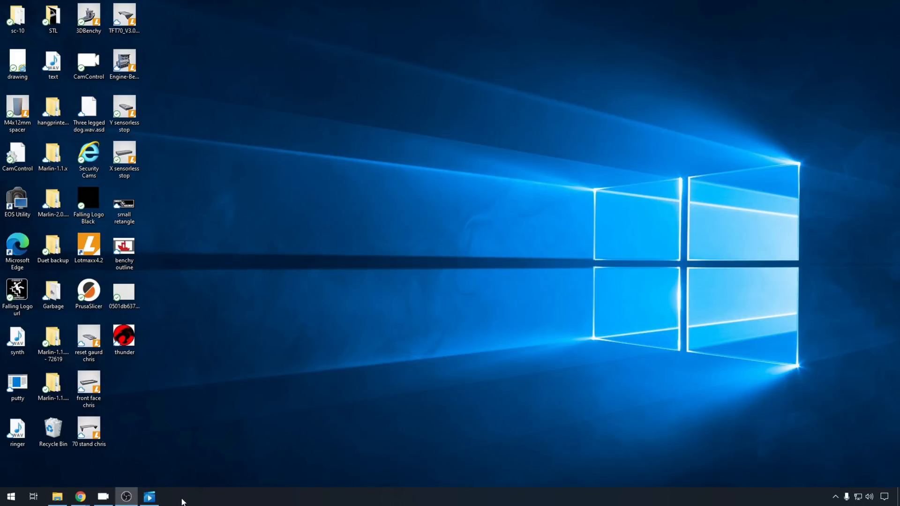
- Open the RepRapFirmware Release 2.05.1 page and download Duet2CombinedFirmware.bin
click(80, 496)
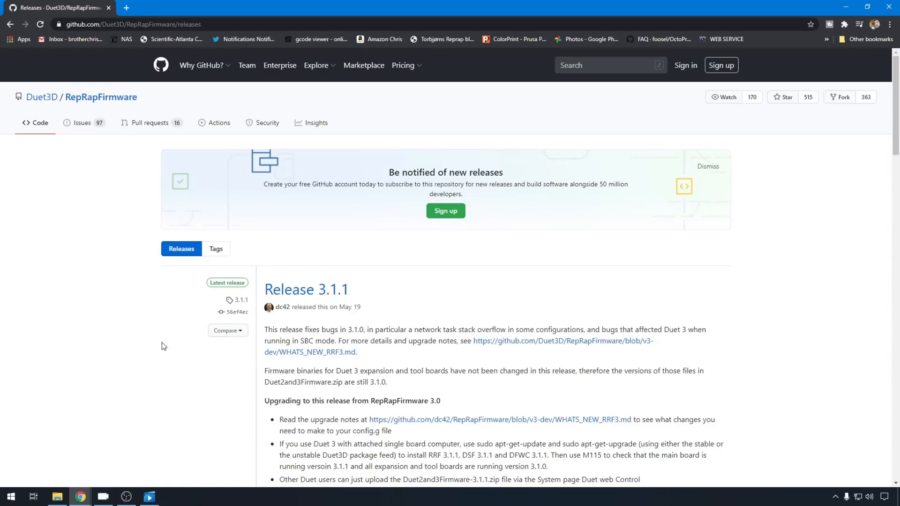
mouse_move(174, 345)
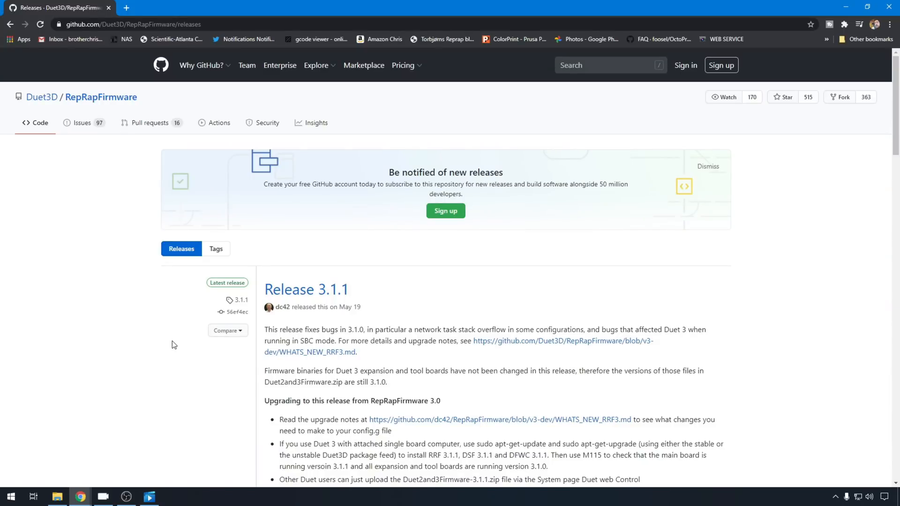
mouse_move(127, 384)
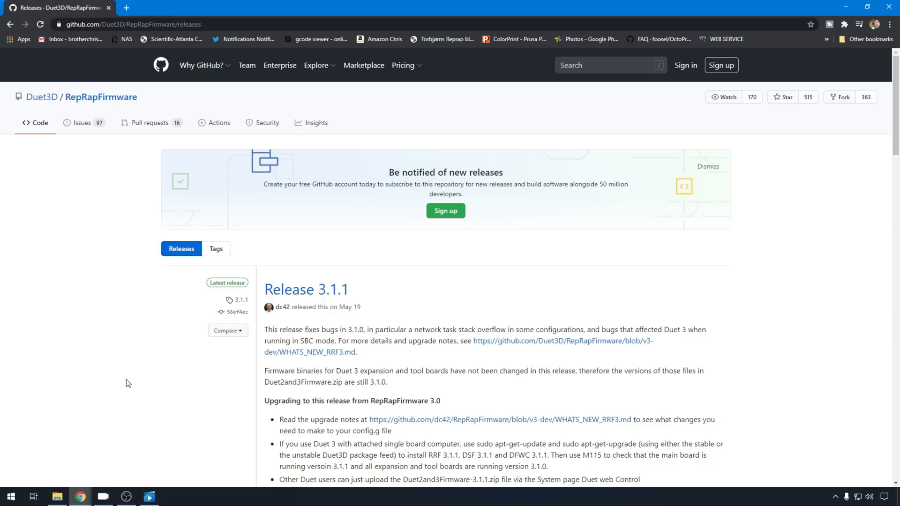
scroll(down, 3)
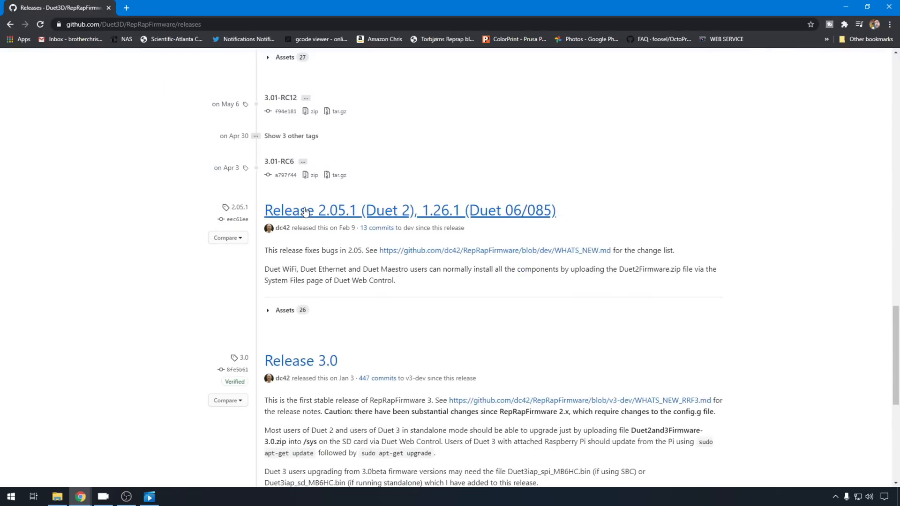
mouse_move(349, 222)
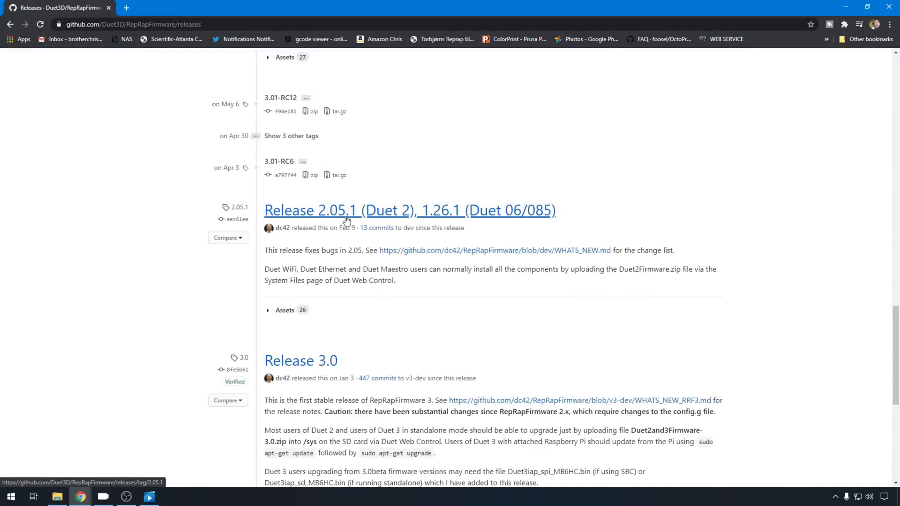
mouse_move(352, 228)
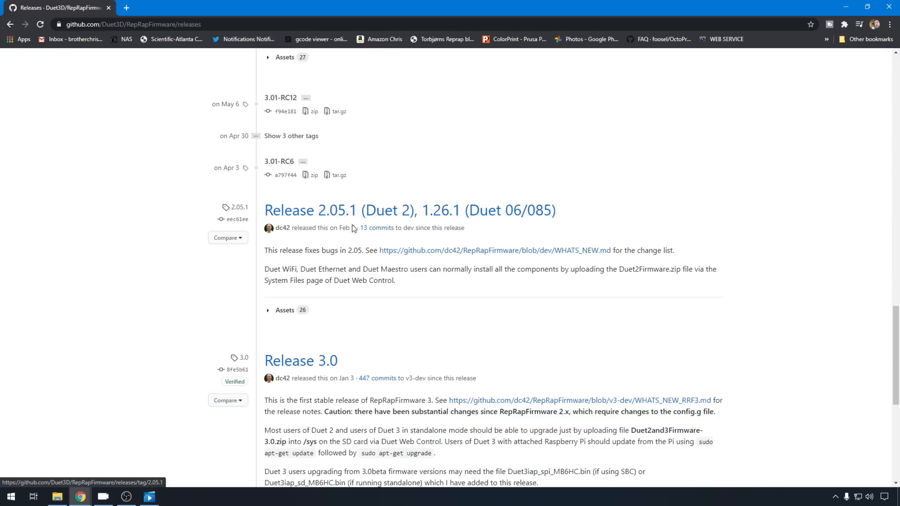
click(409, 210)
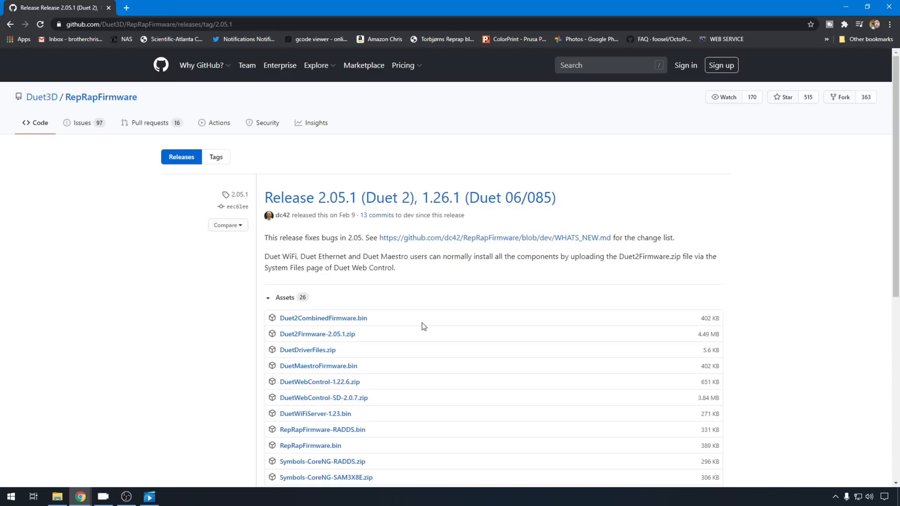
mouse_move(322, 318)
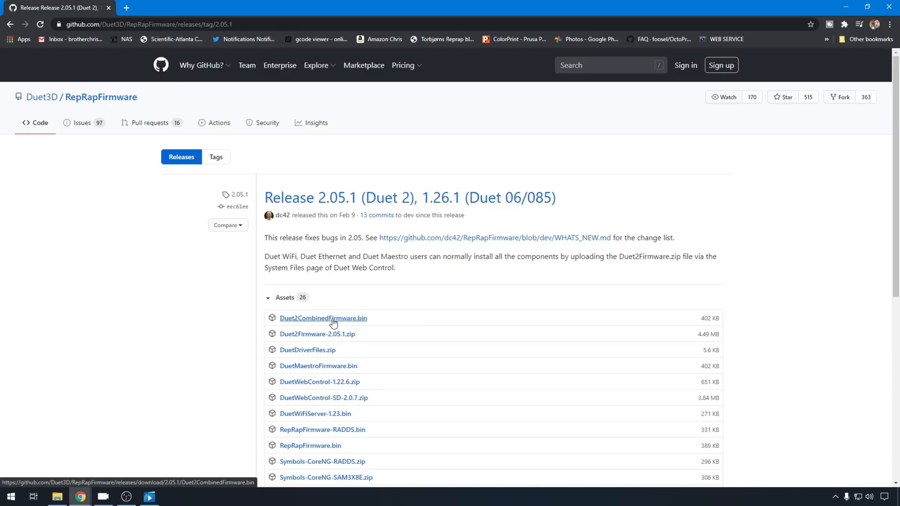
mouse_move(318, 366)
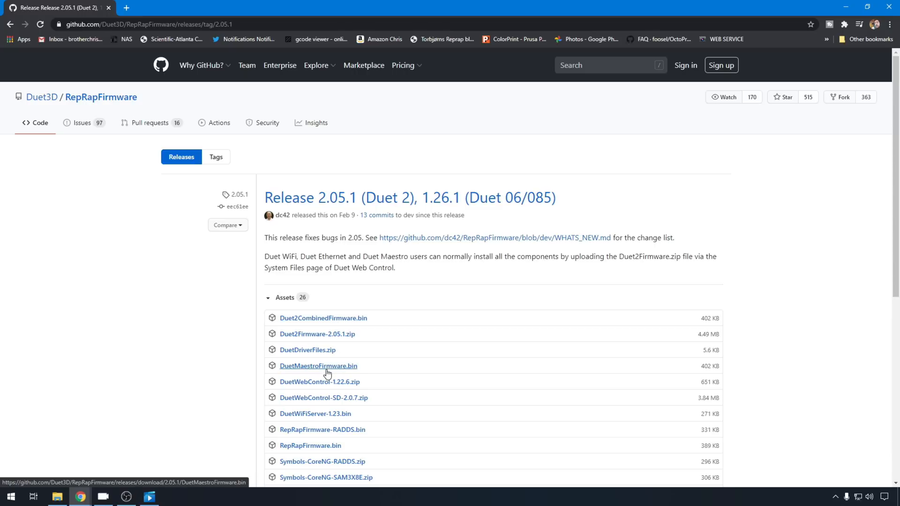
mouse_move(331, 326)
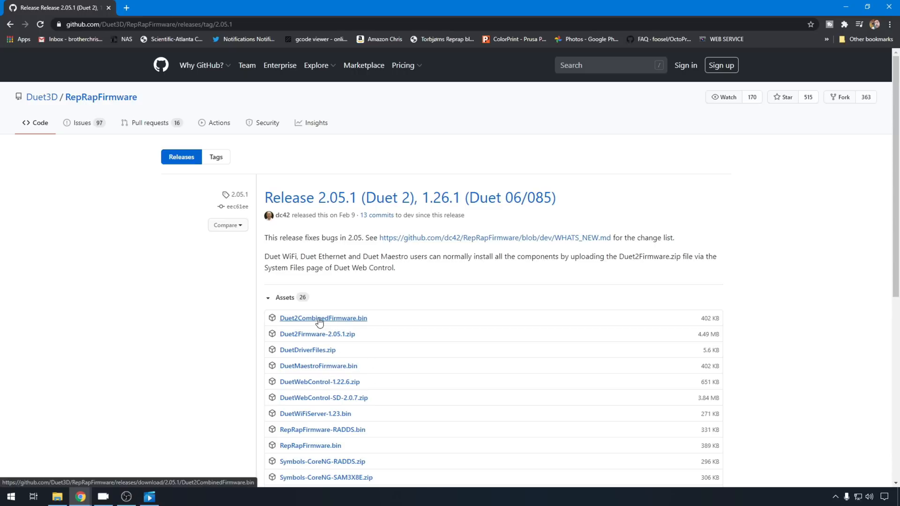
click(323, 318)
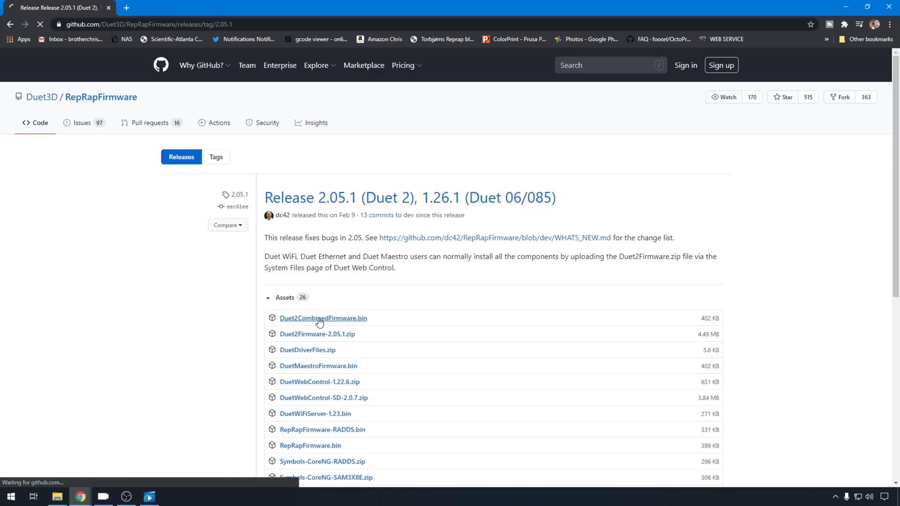
click(323, 318)
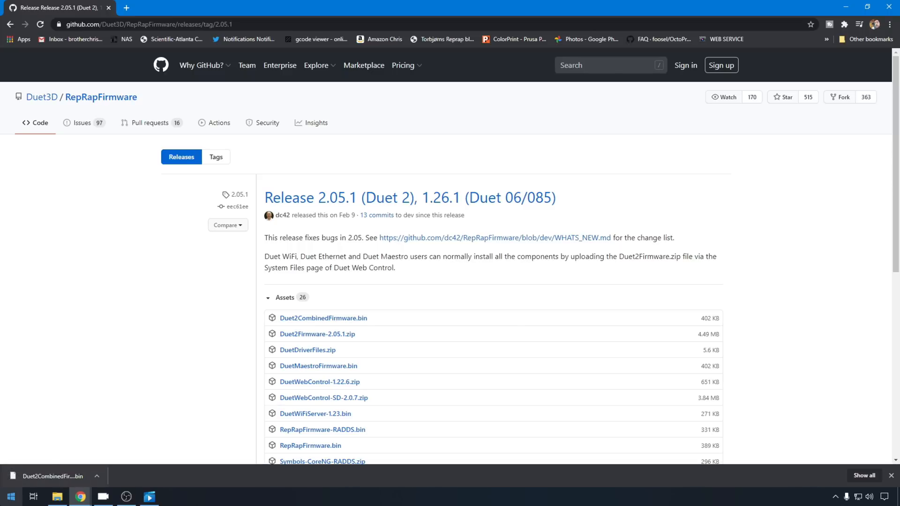
- Launch BOSSA on COM8 and select Duet2CombinedFirmware (1).bin as the firmware
click(11, 497)
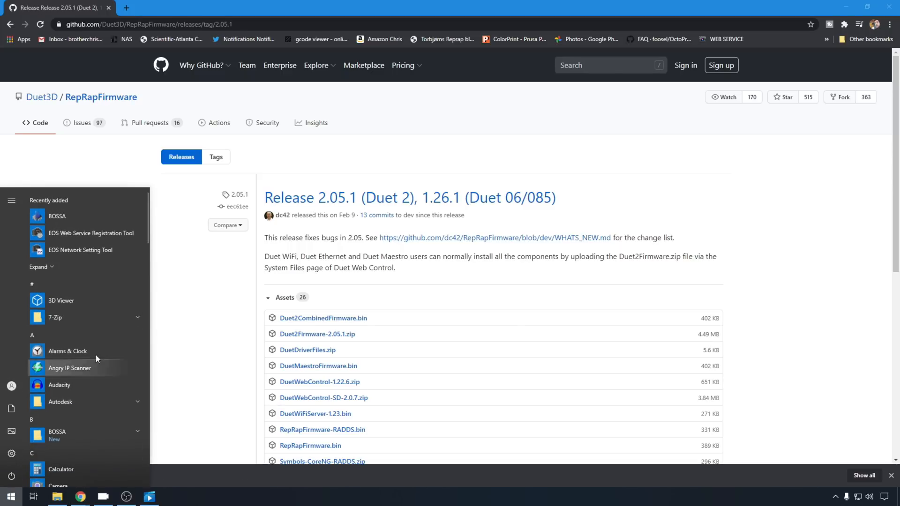
click(57, 215)
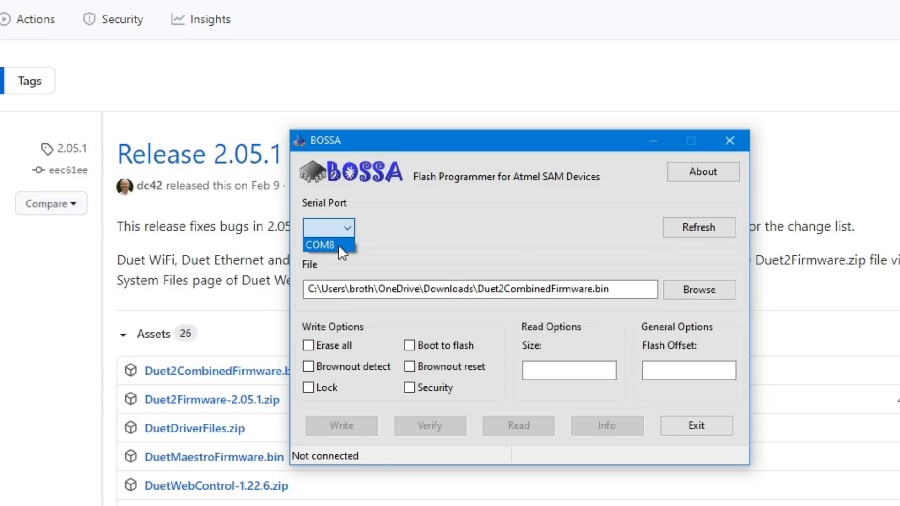
click(320, 245)
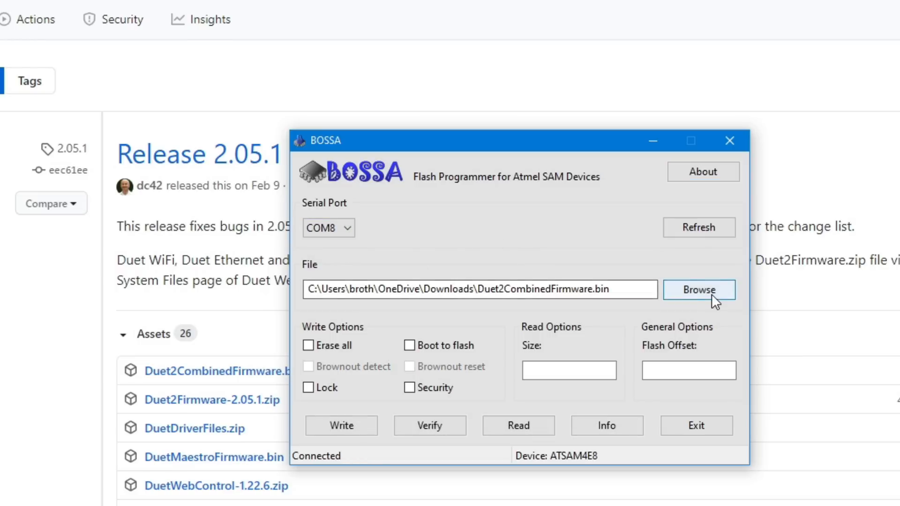
click(698, 289)
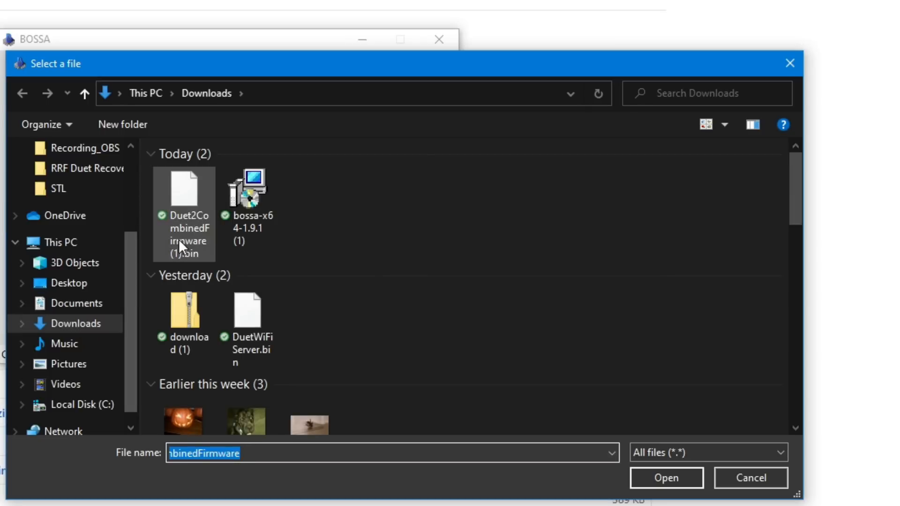
click(183, 209)
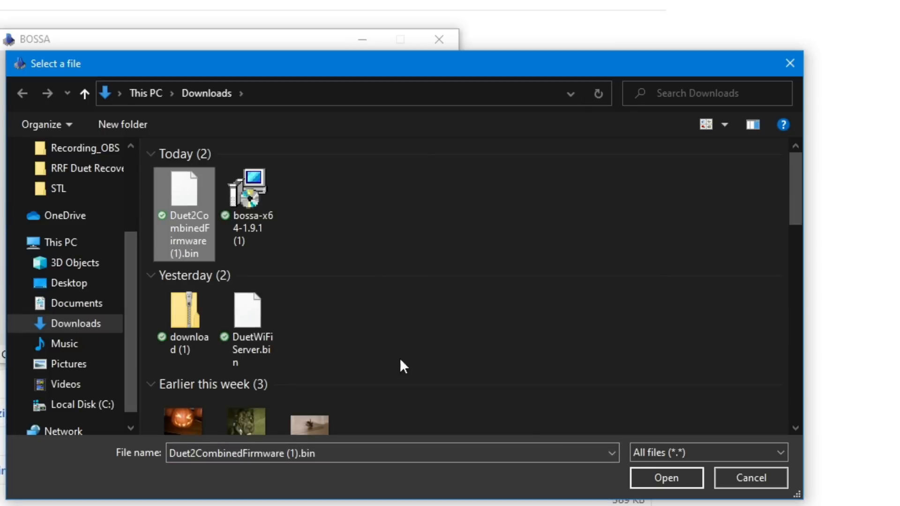
click(666, 478)
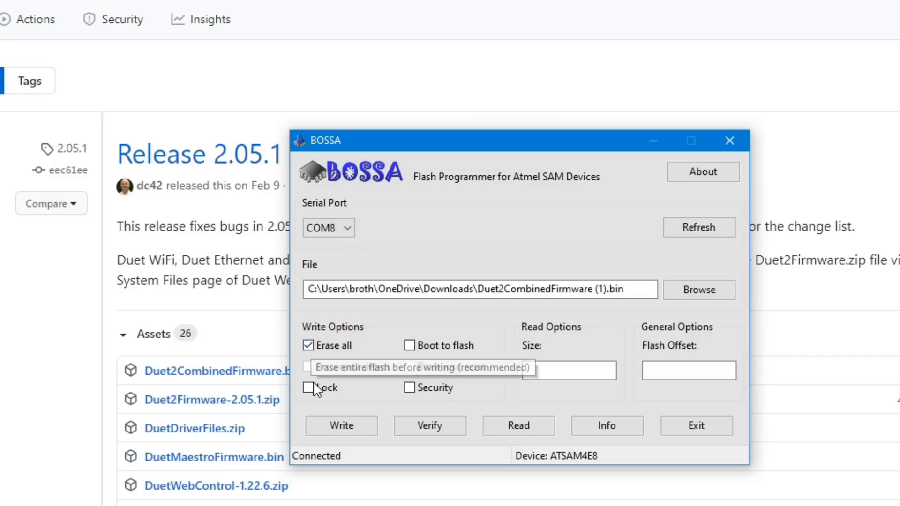
- Enable Lock and Boot to flash, then write the firmware to the board
click(309, 388)
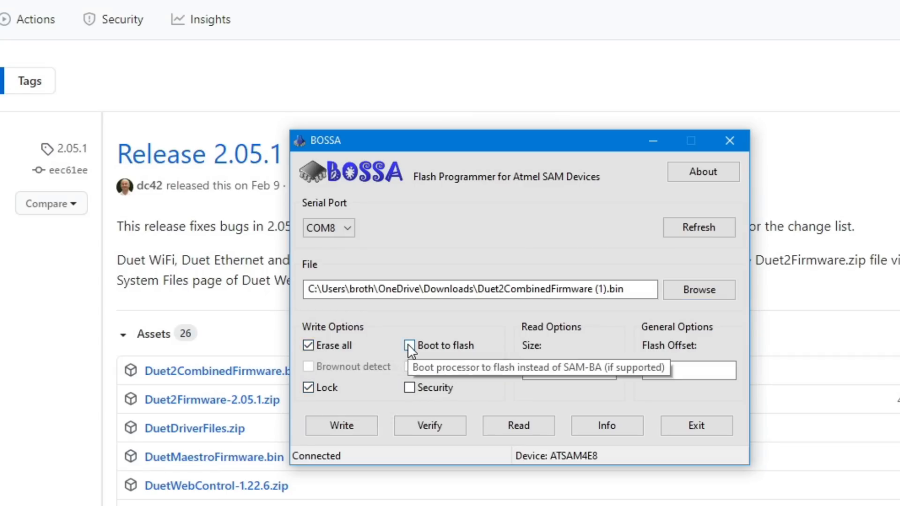
click(409, 345)
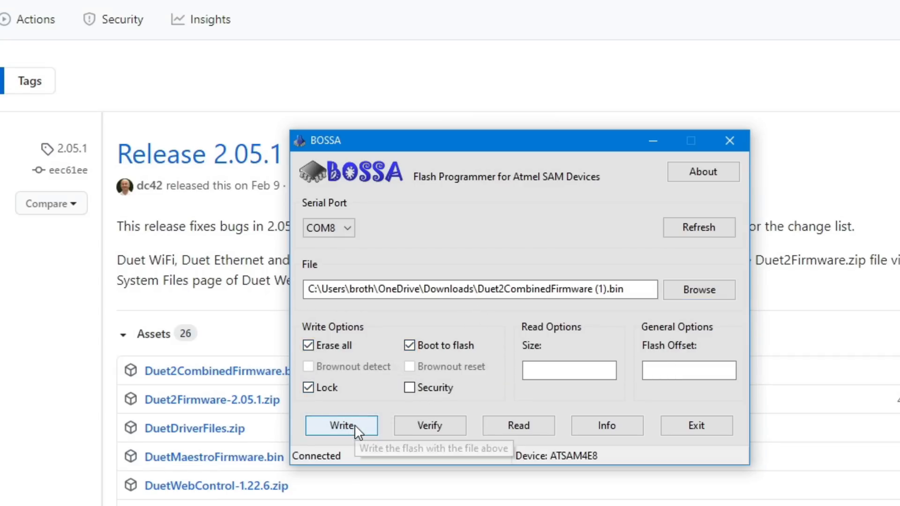
click(341, 425)
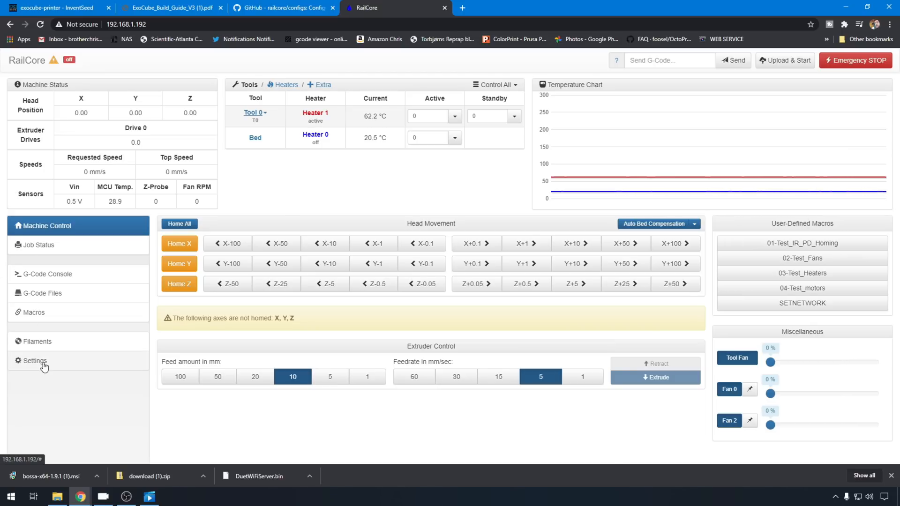
- Confirm the System Editor files remain and the General tab shows firmware 2.05.1
click(34, 360)
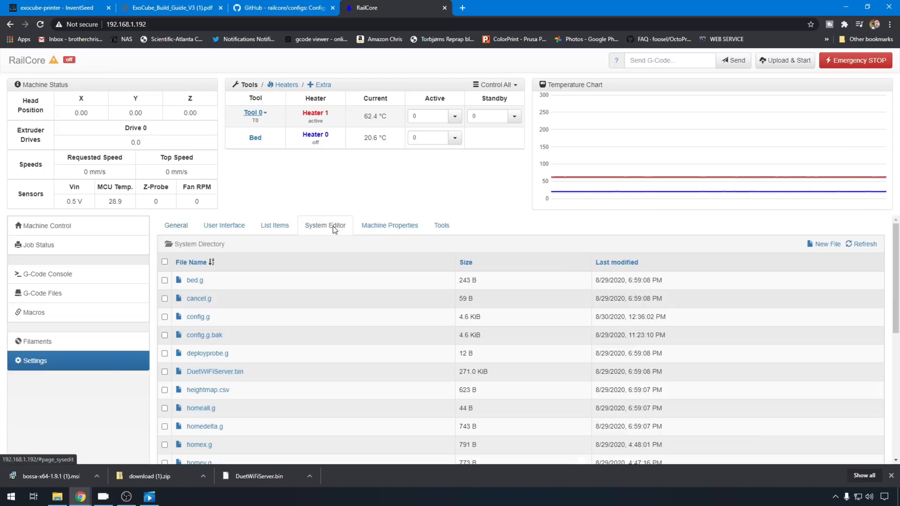
mouse_move(202, 330)
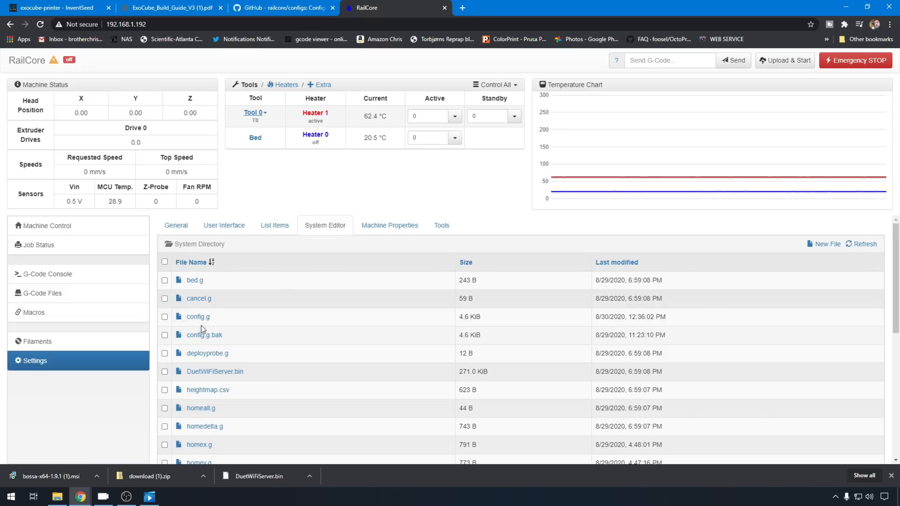
mouse_move(271, 371)
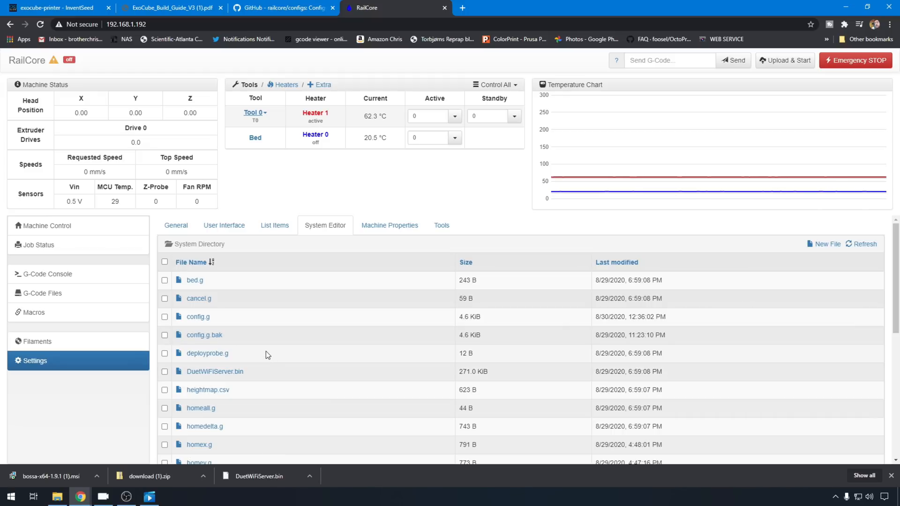
click(176, 225)
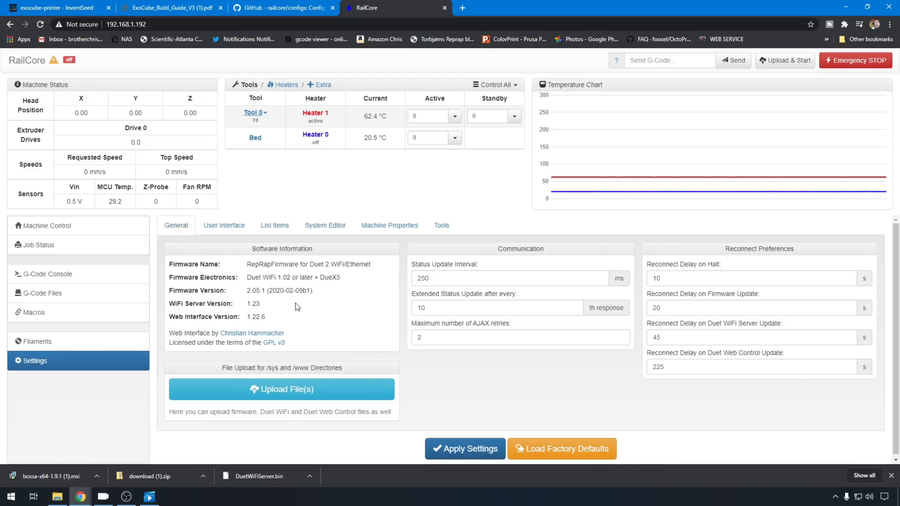
mouse_move(328, 327)
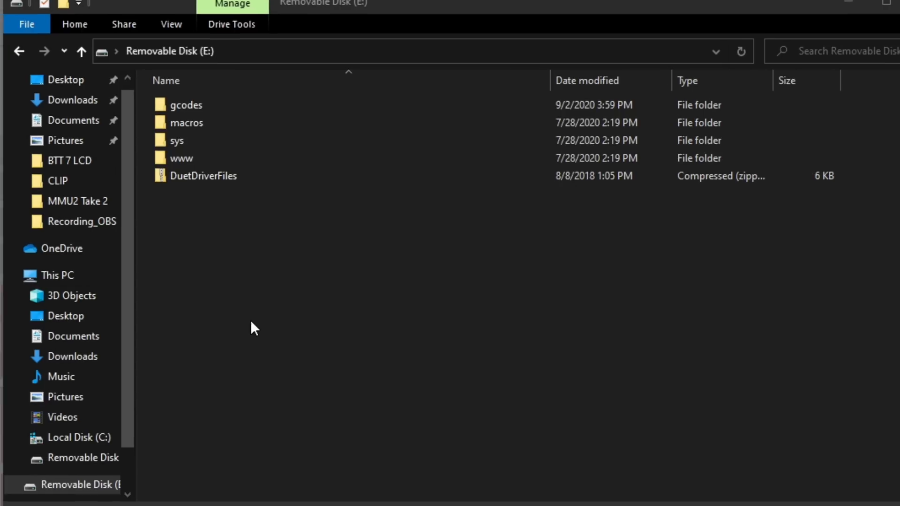
- Open Removable Disk (E:) to confirm the gcodes, macros, sys and www folders remain
click(203, 176)
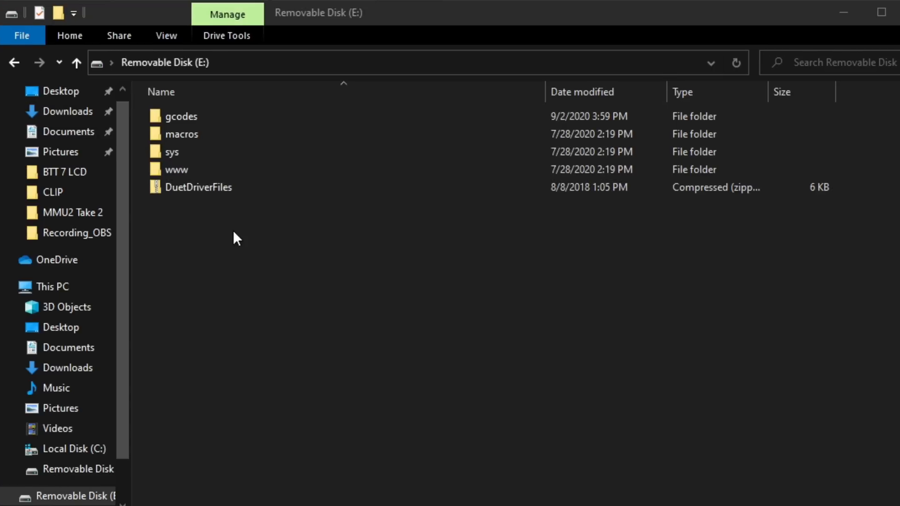
double_click(172, 151)
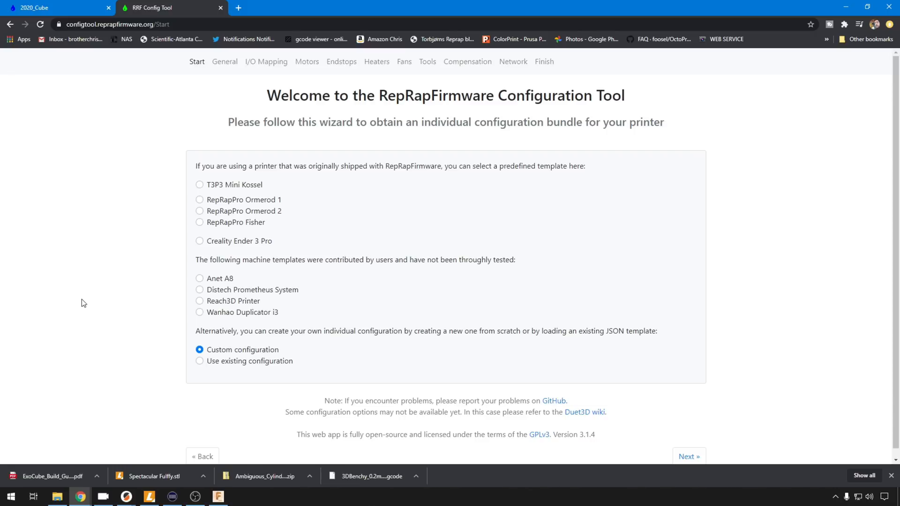
mouse_move(57, 7)
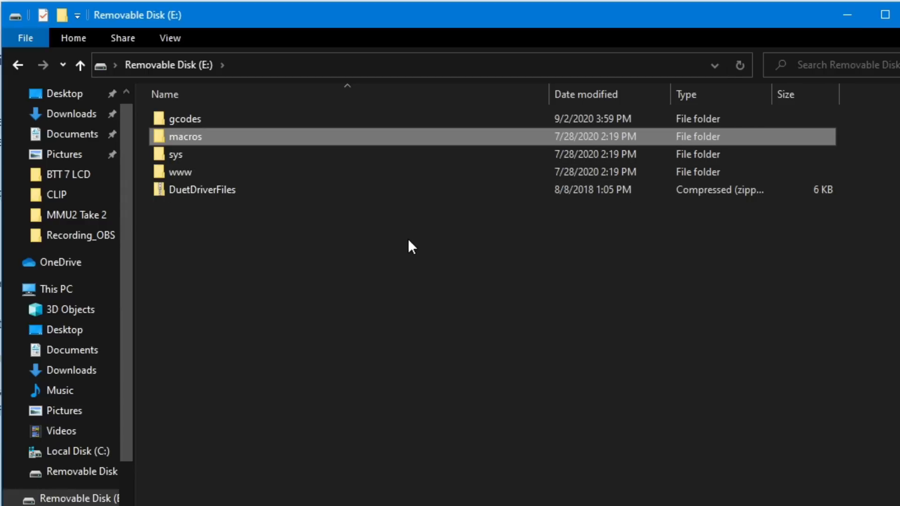
mouse_move(240, 142)
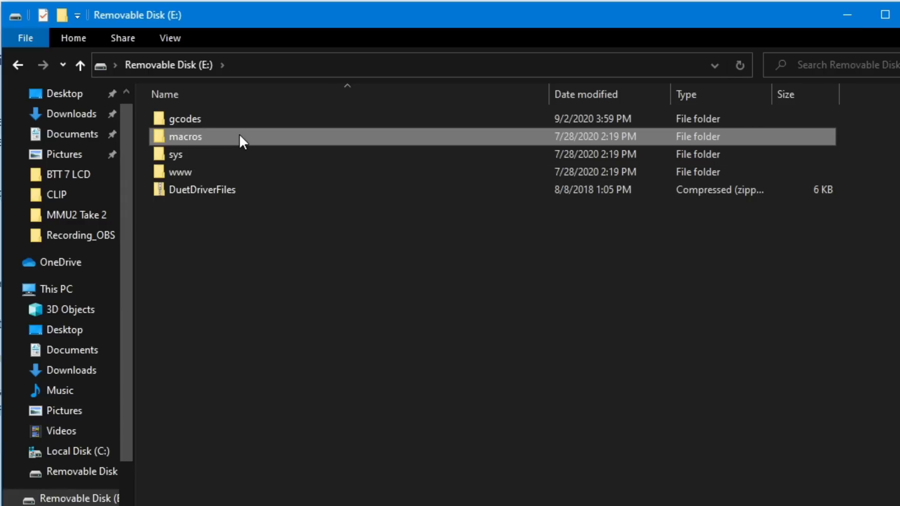
double_click(184, 136)
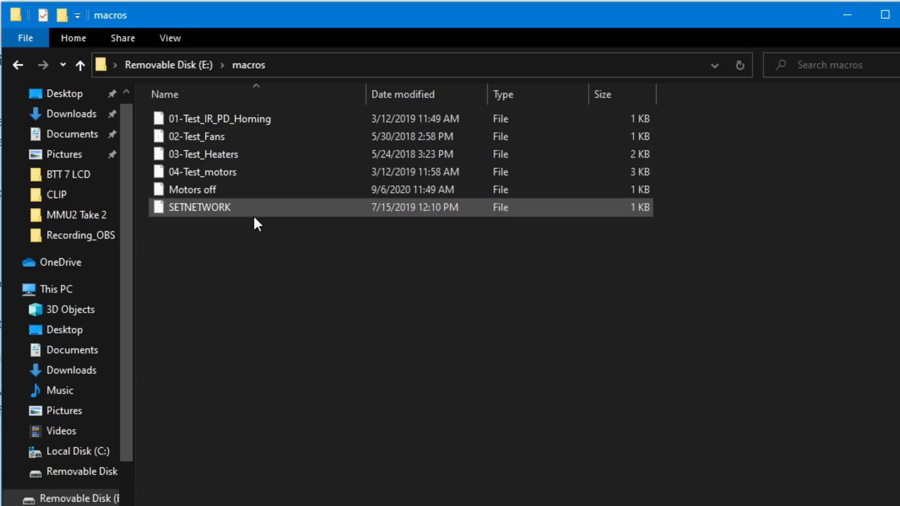
click(192, 189)
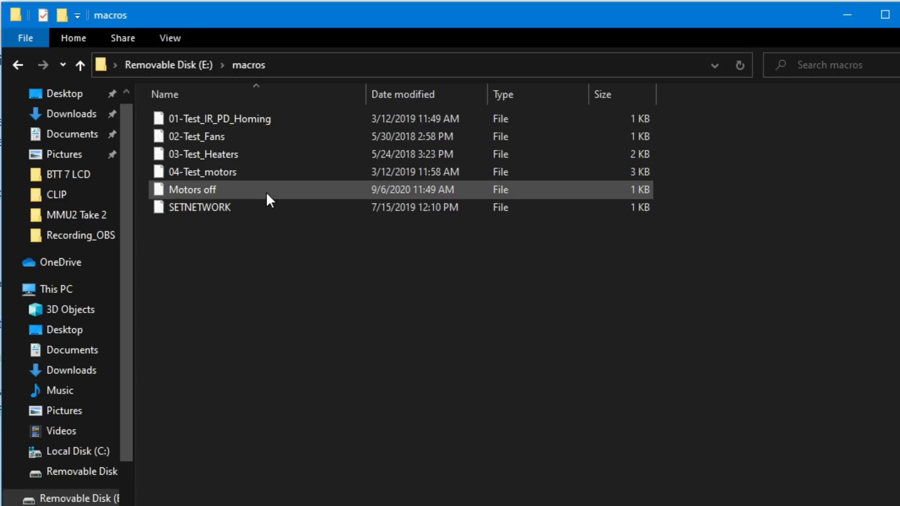
click(79, 65)
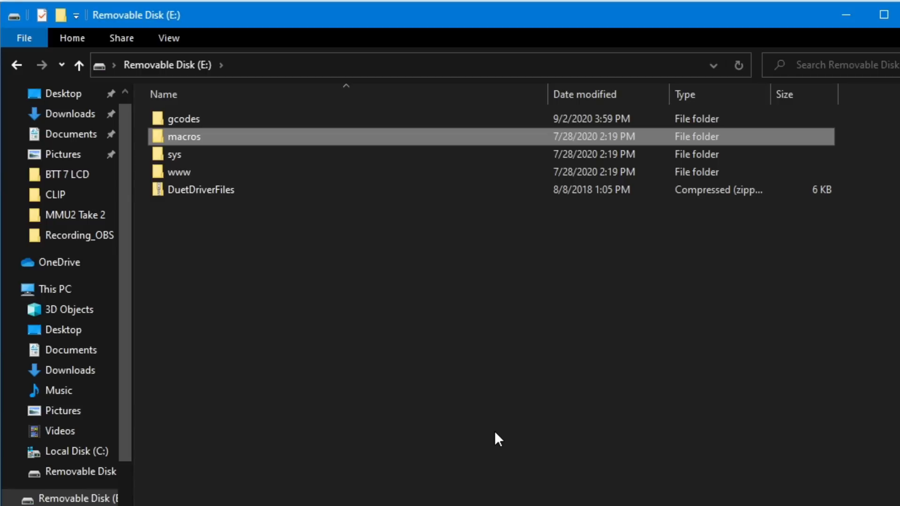